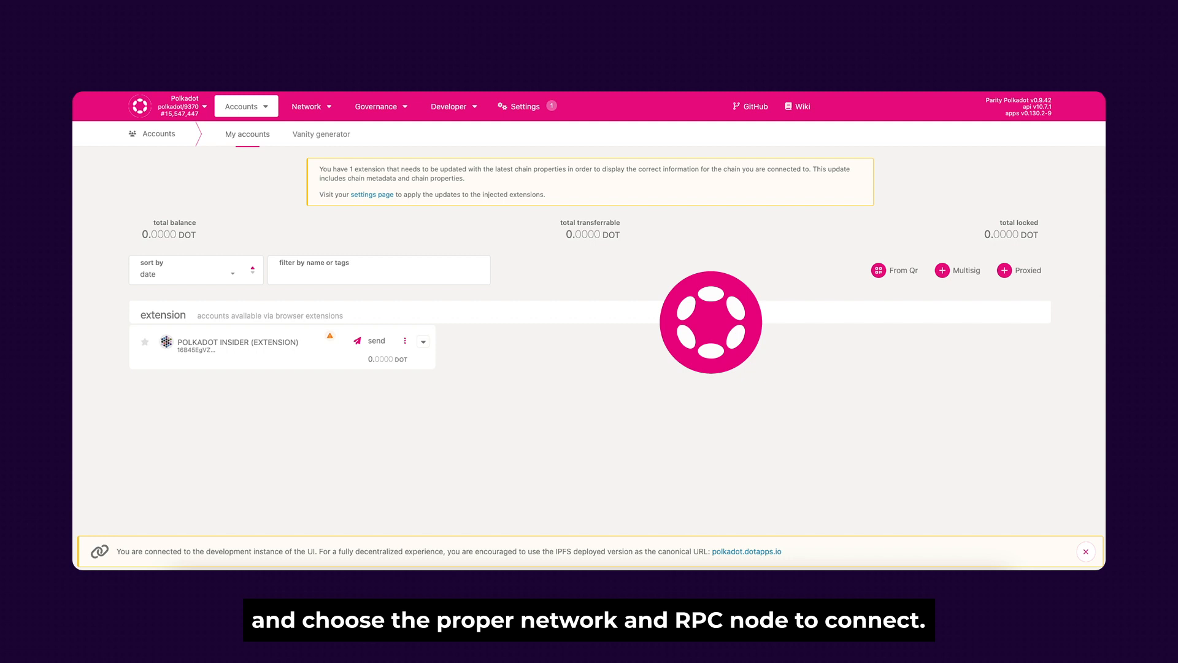
Switch the connection to the Polkadot relay chain via the Parity RPC node.
{"action": "left_click", "coordinate": [167, 105]}
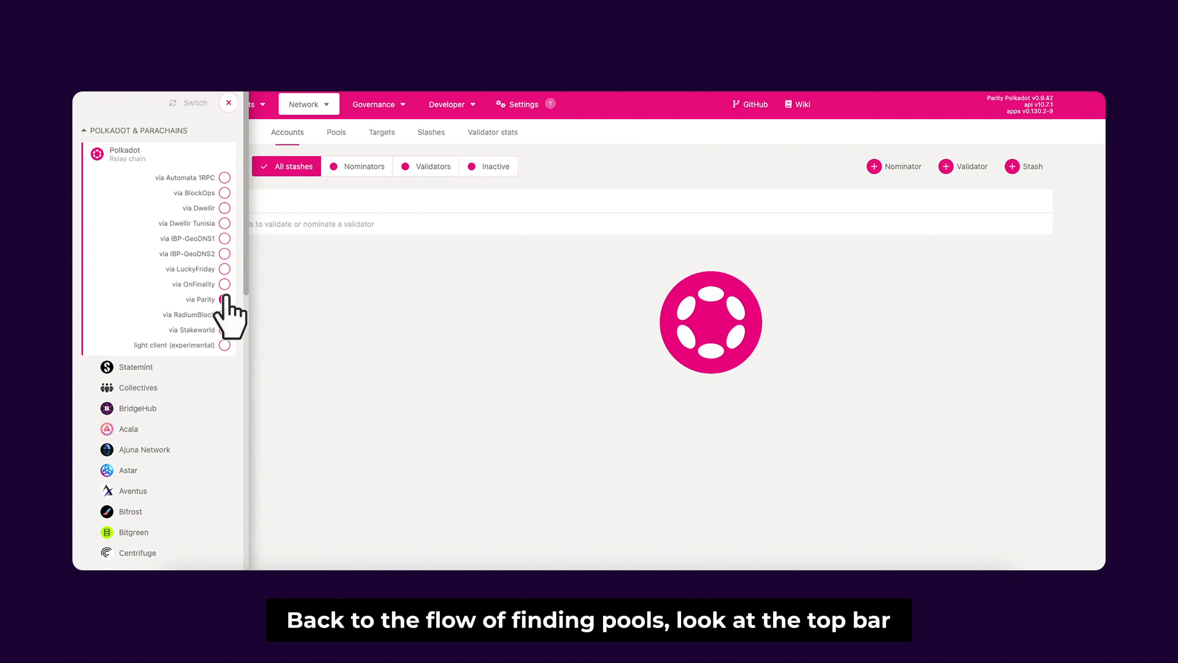
{"action": "left_click", "coordinate": [229, 103]}
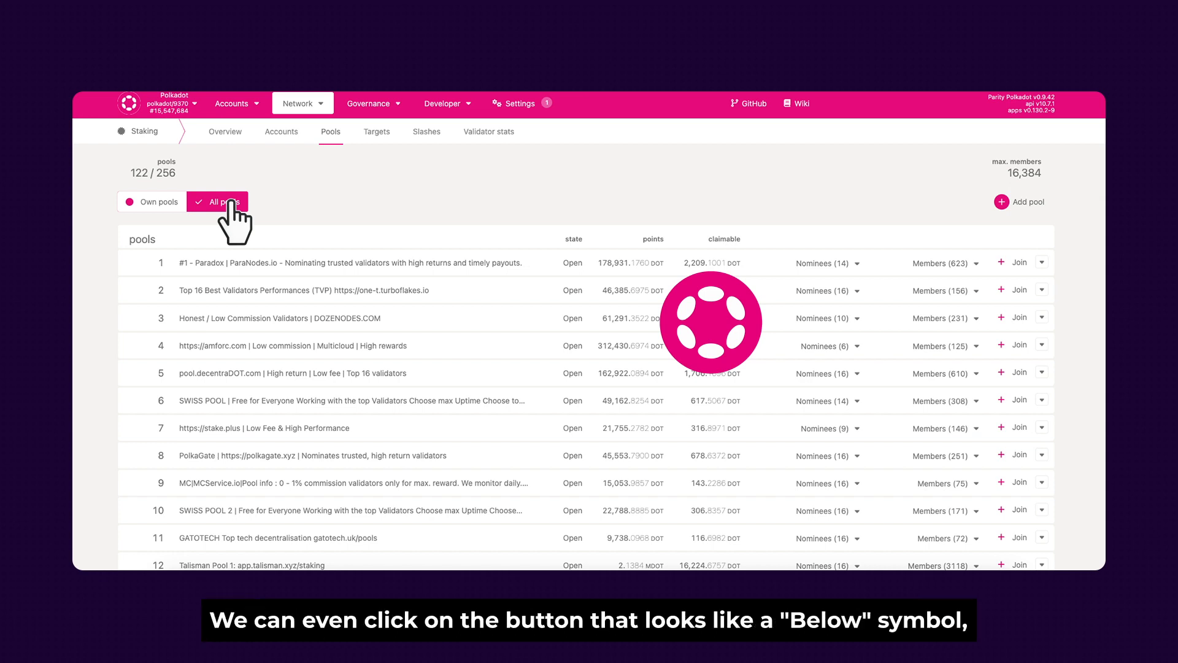
{"action": "mouse_move", "coordinate": [656, 248]}
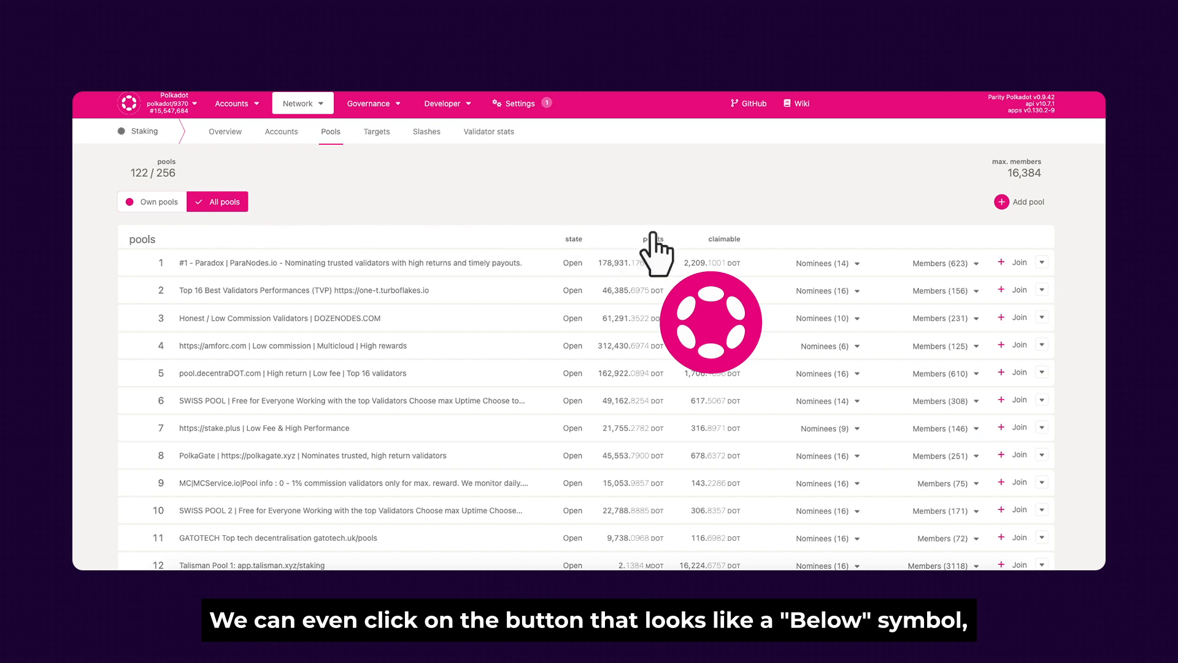
{"action": "mouse_move", "coordinate": [1046, 286]}
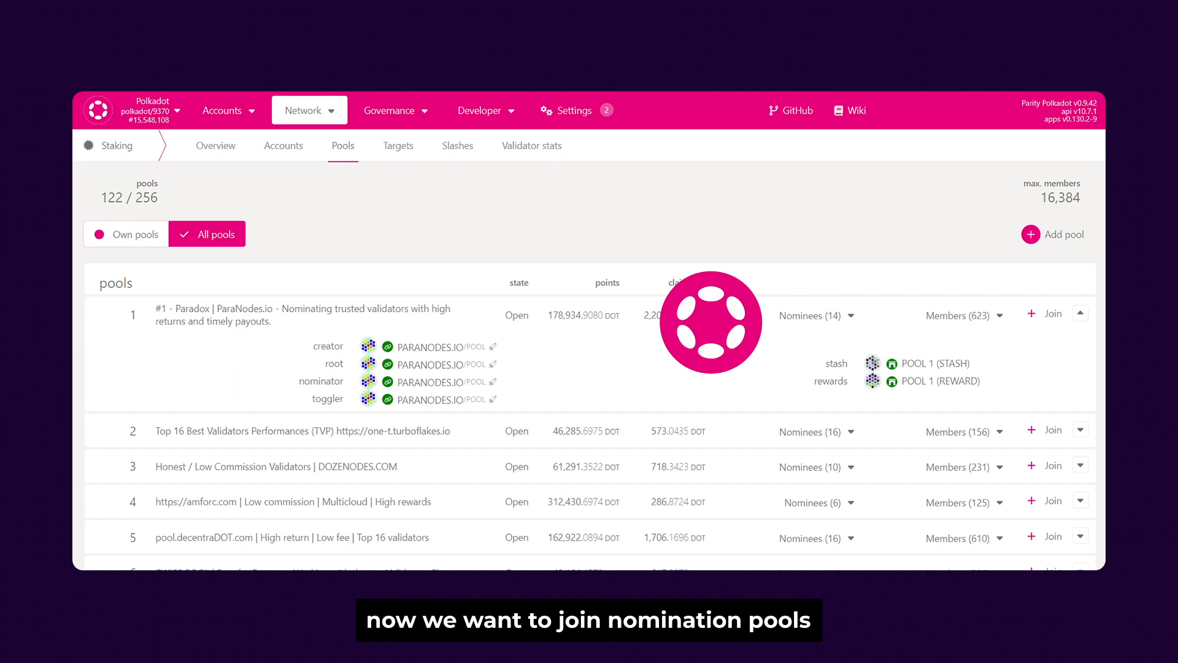
Start joining a nomination pool from the All pools list.
{"action": "left_click", "coordinate": [1052, 313]}
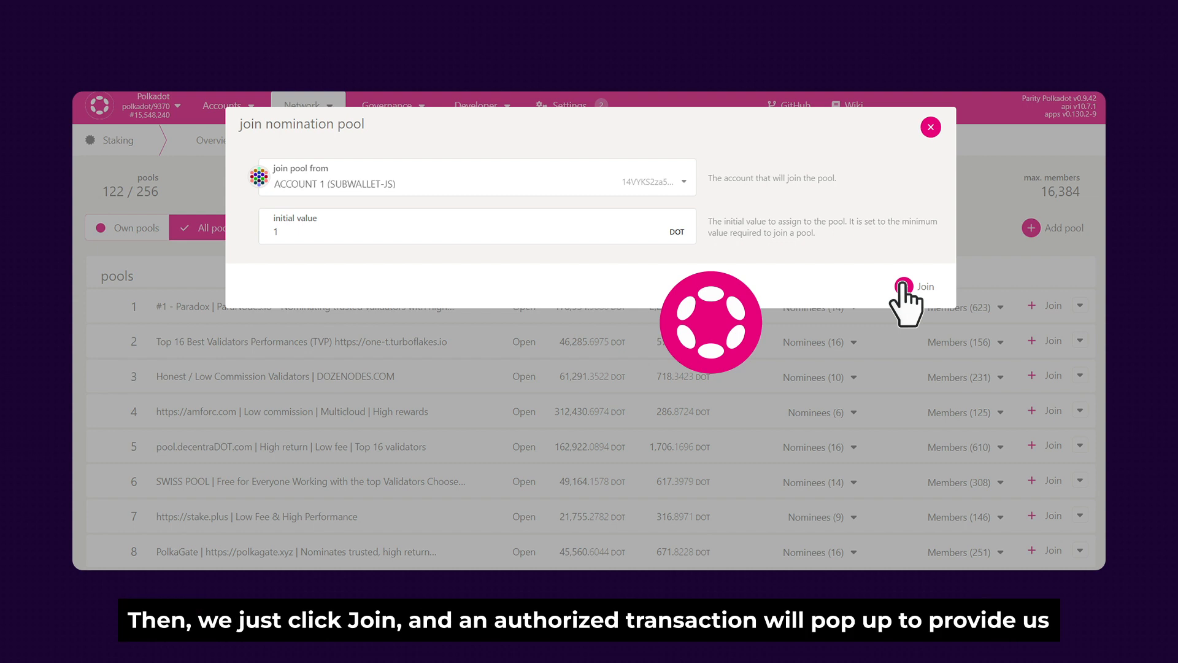
Join the pool with 1 DOT from ACCOUNT 1 and sign and submit the transaction.
{"action": "left_click", "coordinate": [925, 286]}
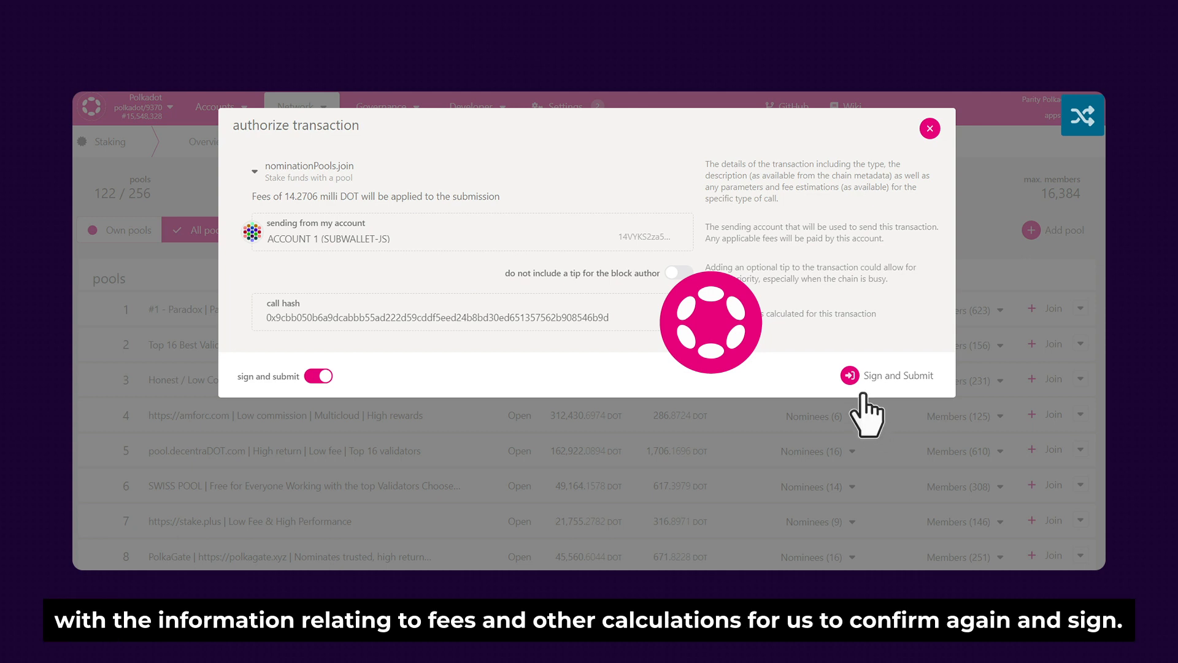
{"action": "left_click", "coordinate": [894, 375]}
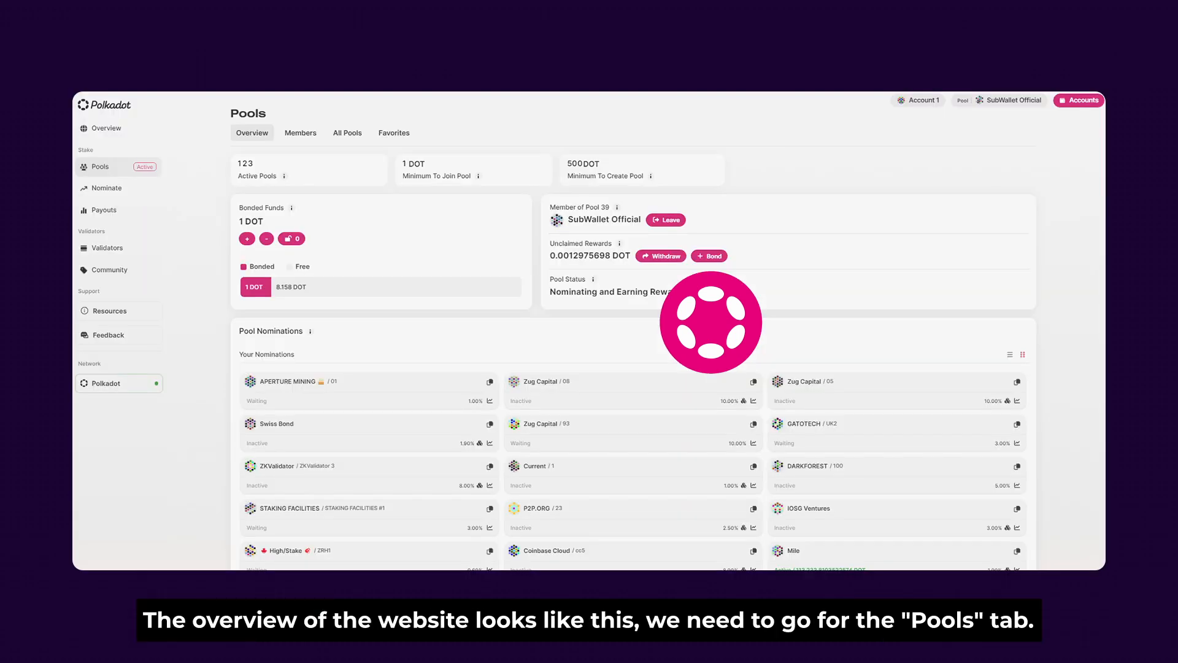
{"action": "mouse_move", "coordinate": [127, 181]}
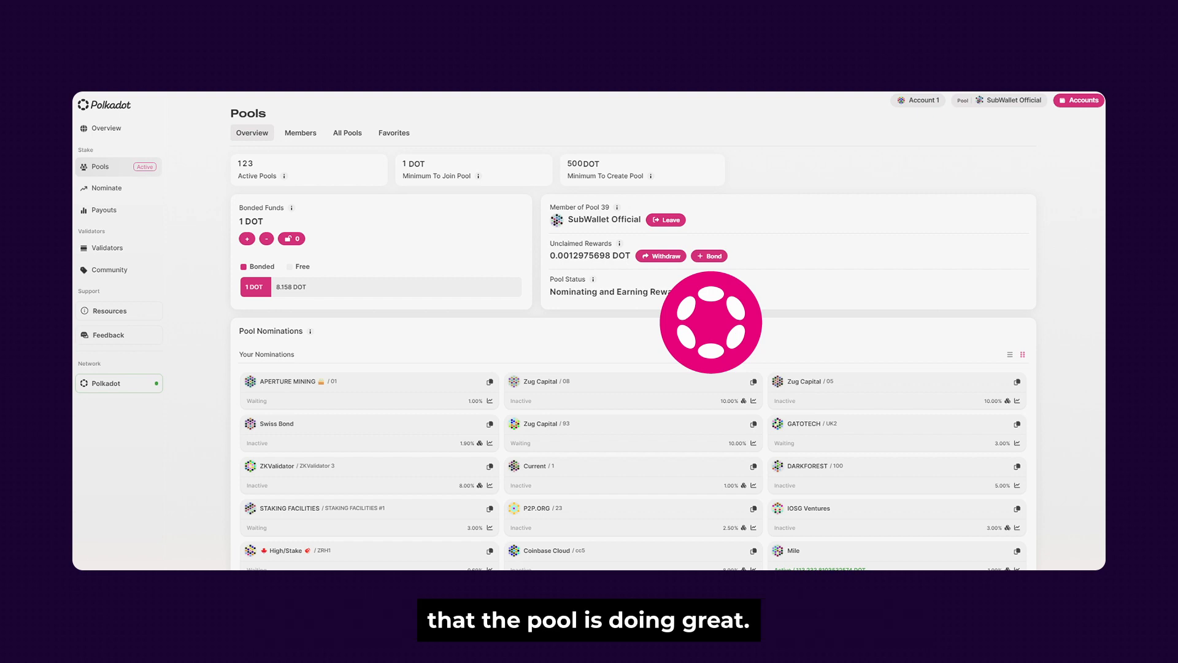
{"action": "mouse_move", "coordinate": [700, 267]}
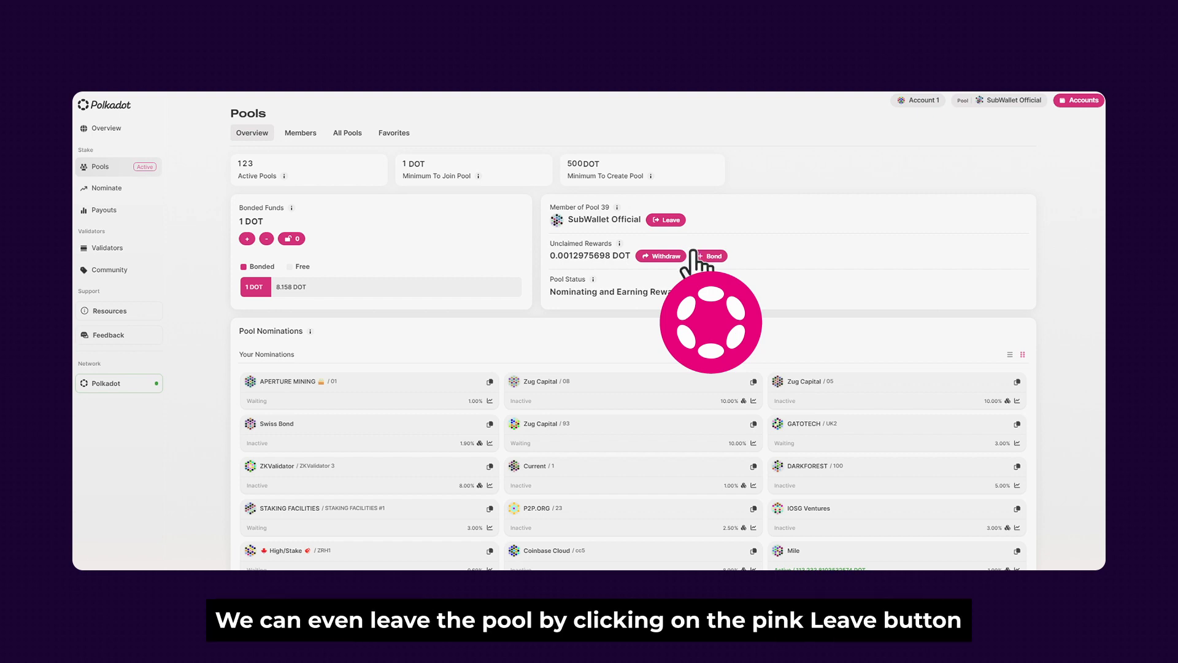
{"action": "mouse_move", "coordinate": [673, 220]}
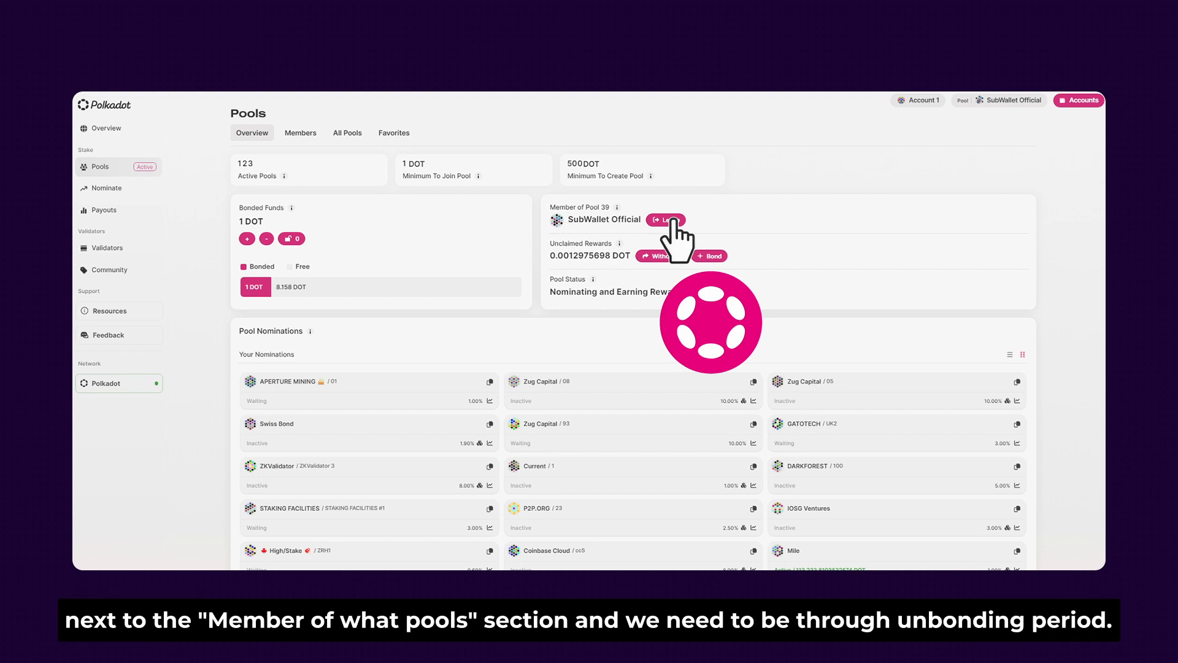
{"action": "left_click", "coordinate": [664, 220]}
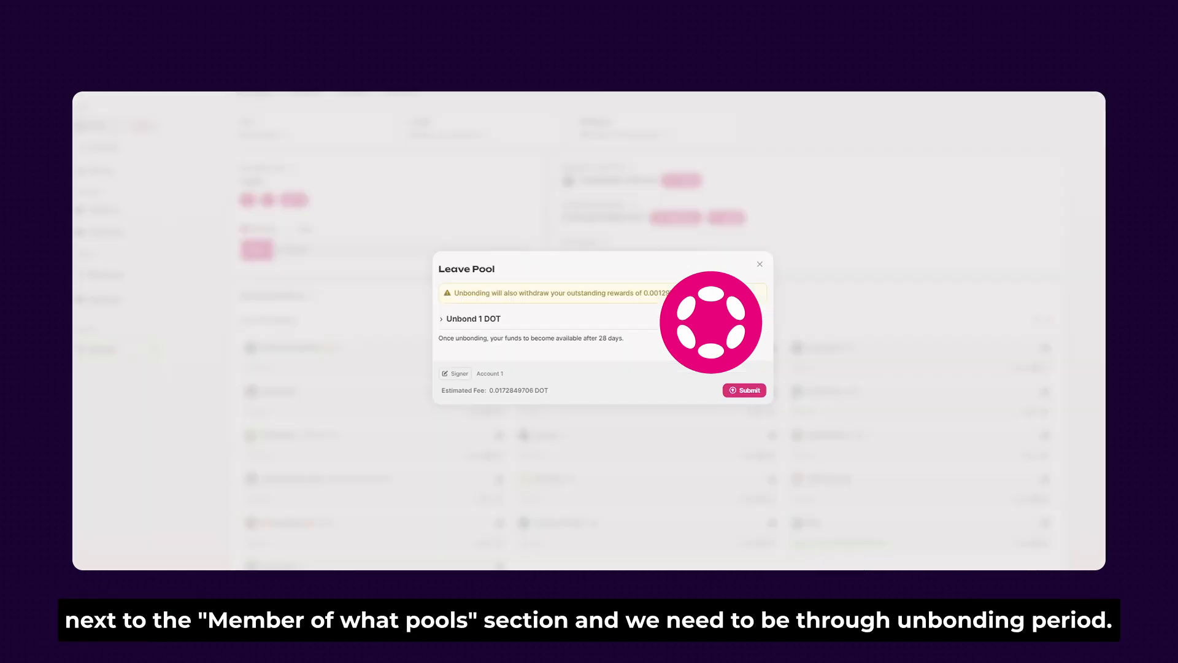
{"action": "left_click", "coordinate": [759, 265]}
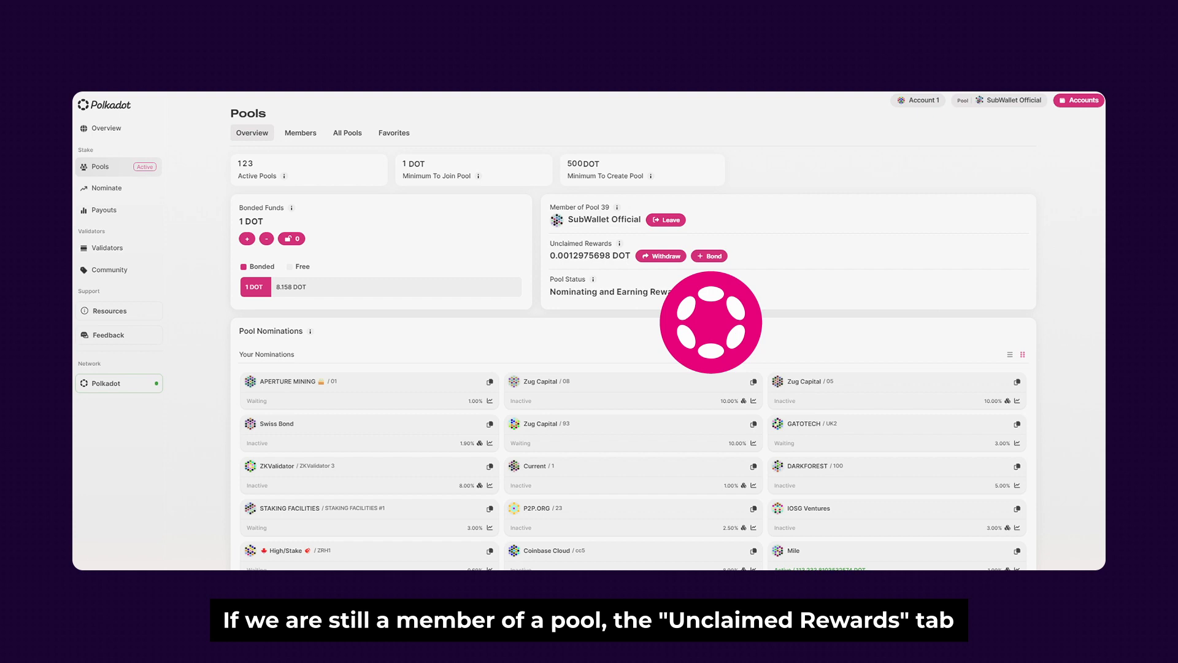
{"action": "mouse_move", "coordinate": [680, 259]}
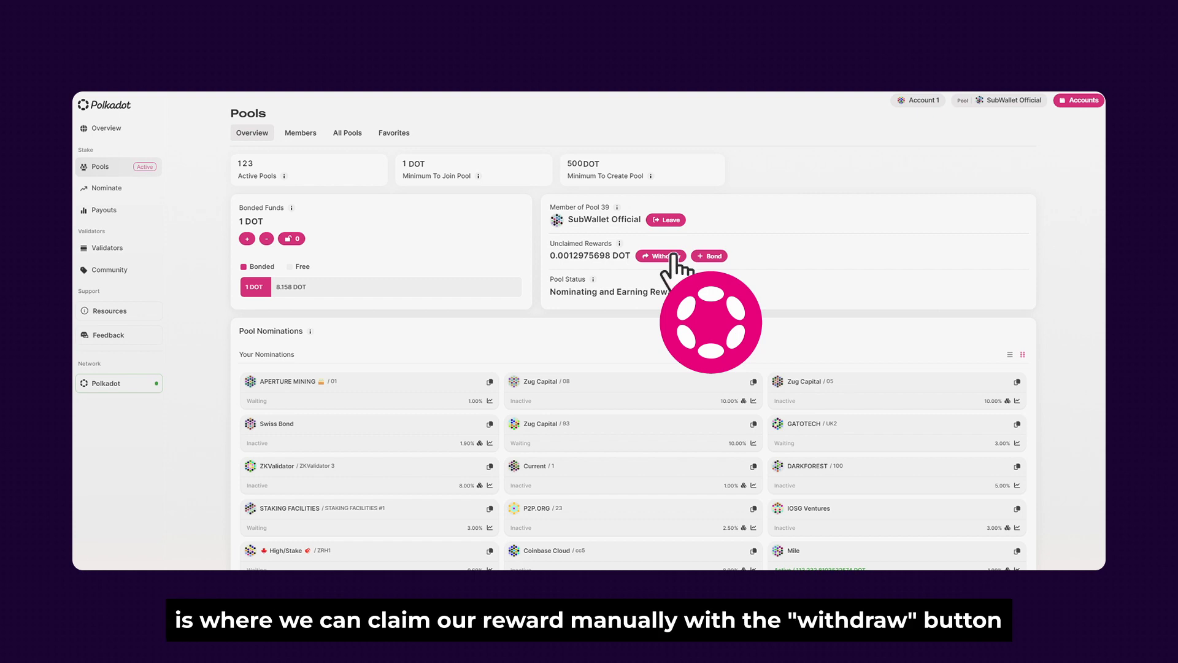
{"action": "left_click", "coordinate": [657, 256]}
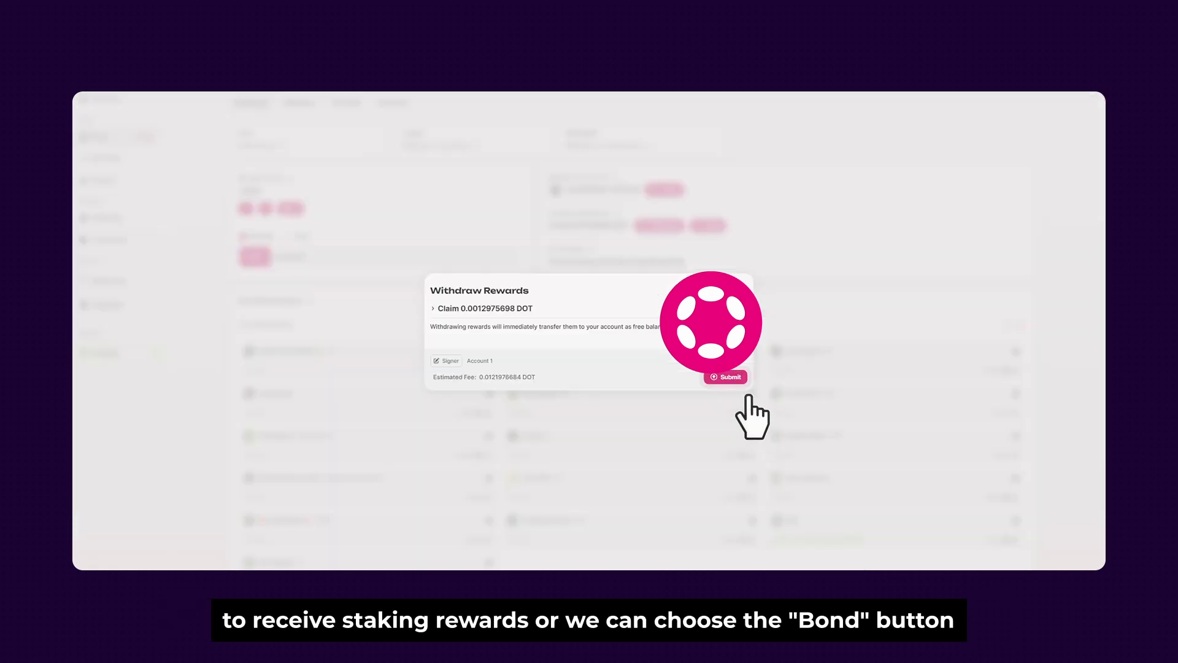
{"action": "left_click", "coordinate": [725, 377]}
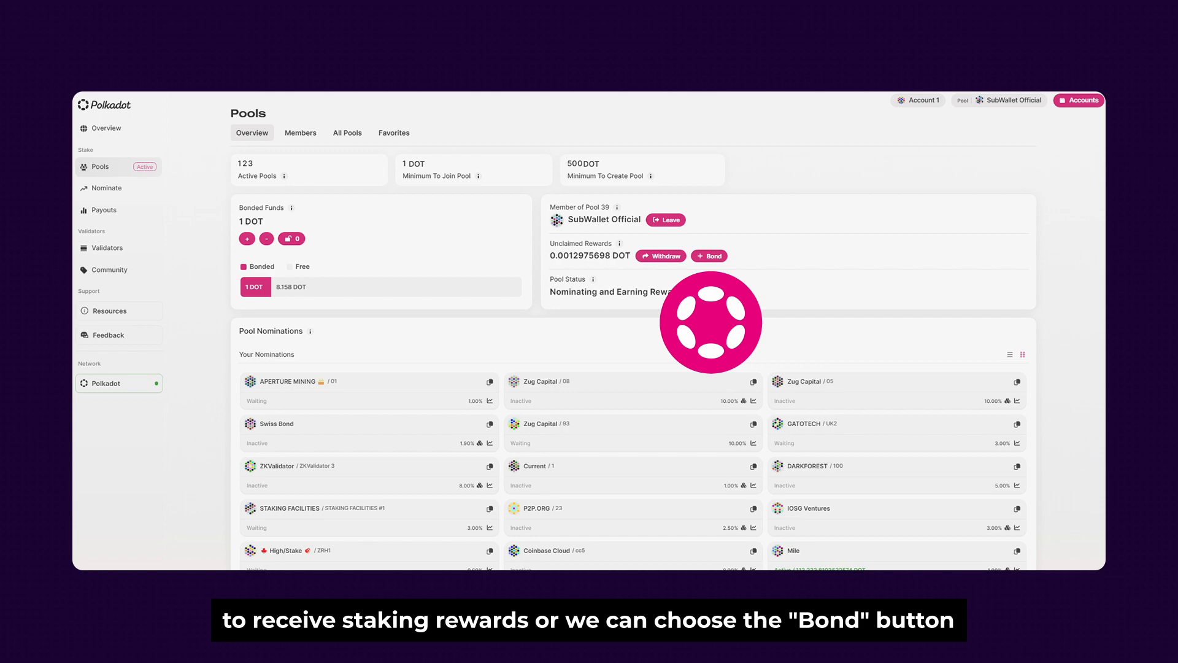